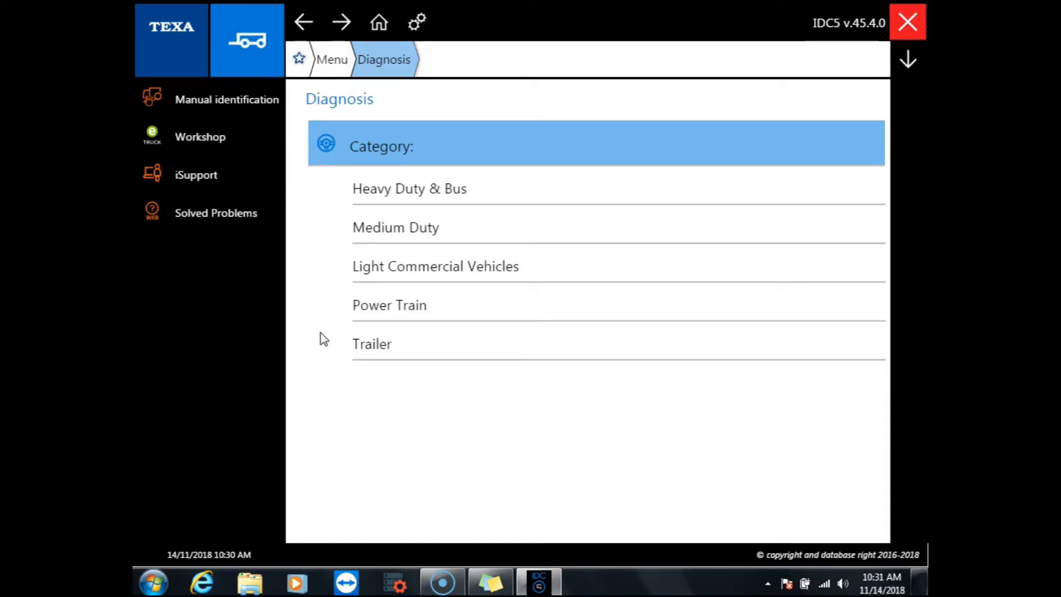
- Leave the diagnosis categories and reach the IDC5 settings applications list via the gear icon
left_click(246, 39)
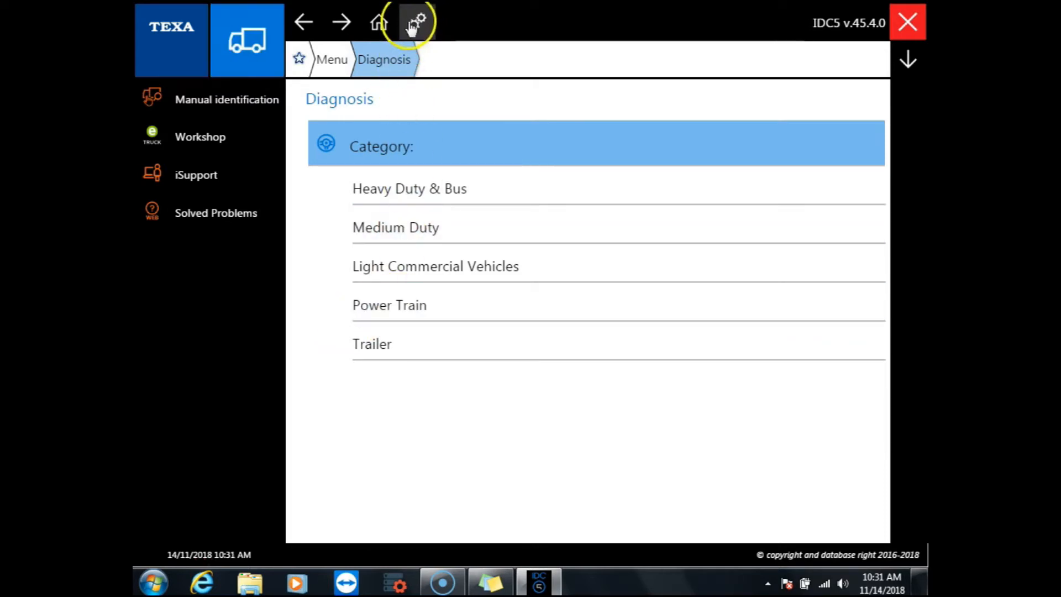
left_click(414, 22)
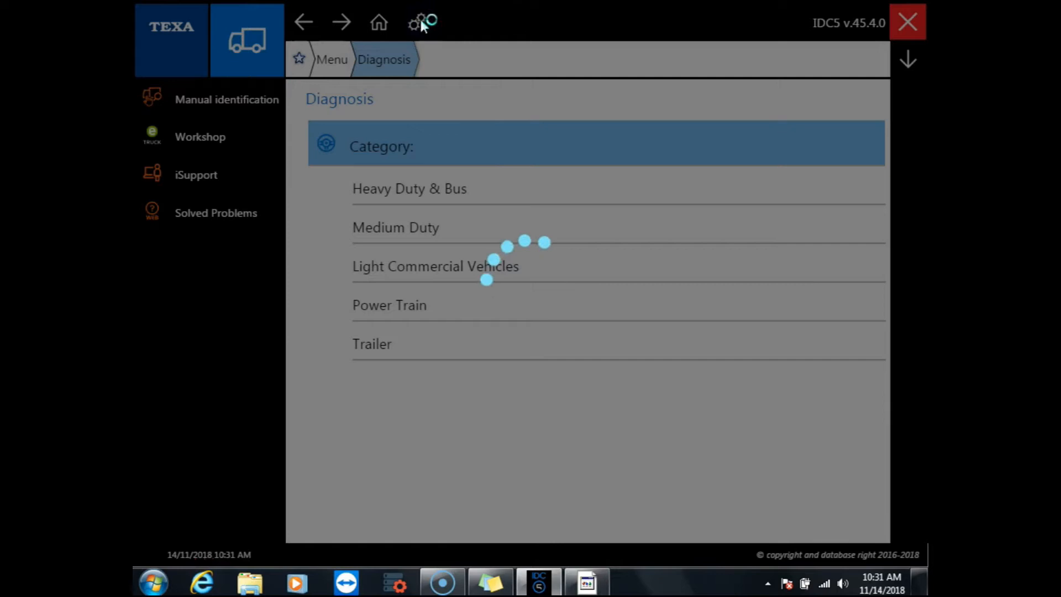
left_click(417, 22)
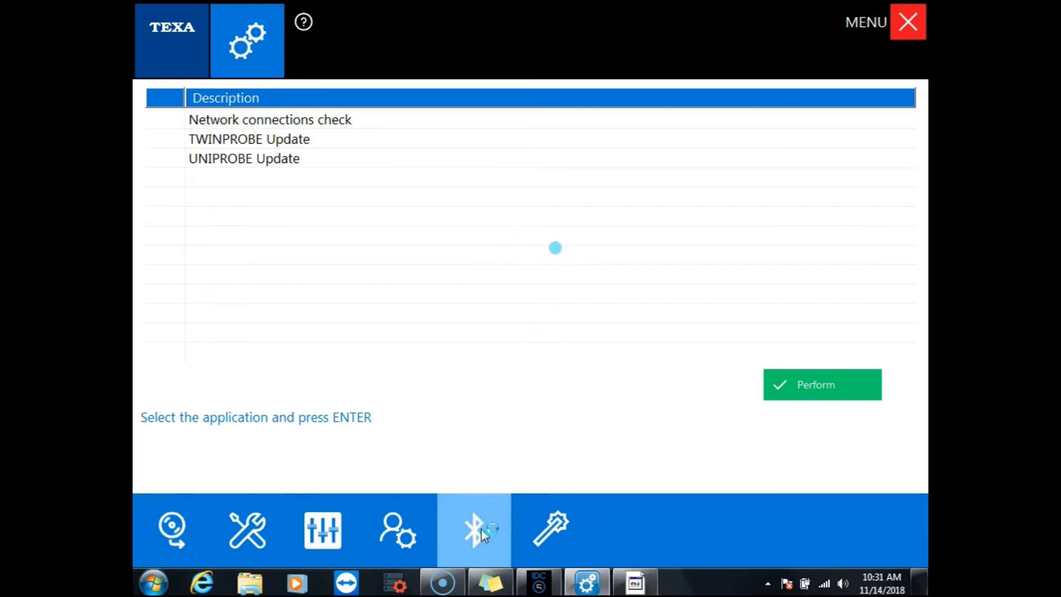
- Show the Bluetooth configuration window, currently listing no paired devices
left_click(474, 529)
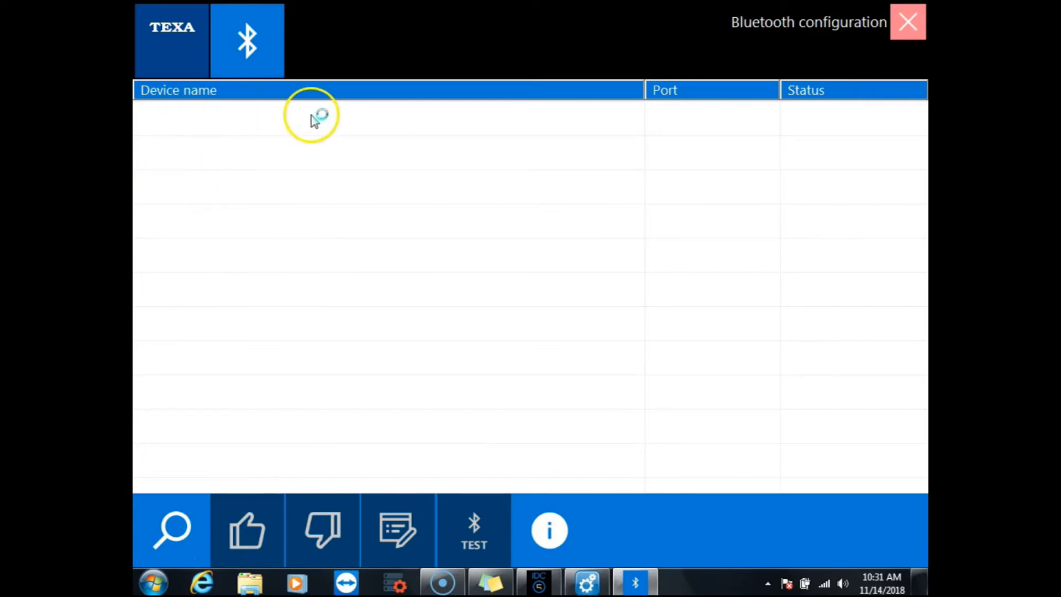
mouse_move(842, 110)
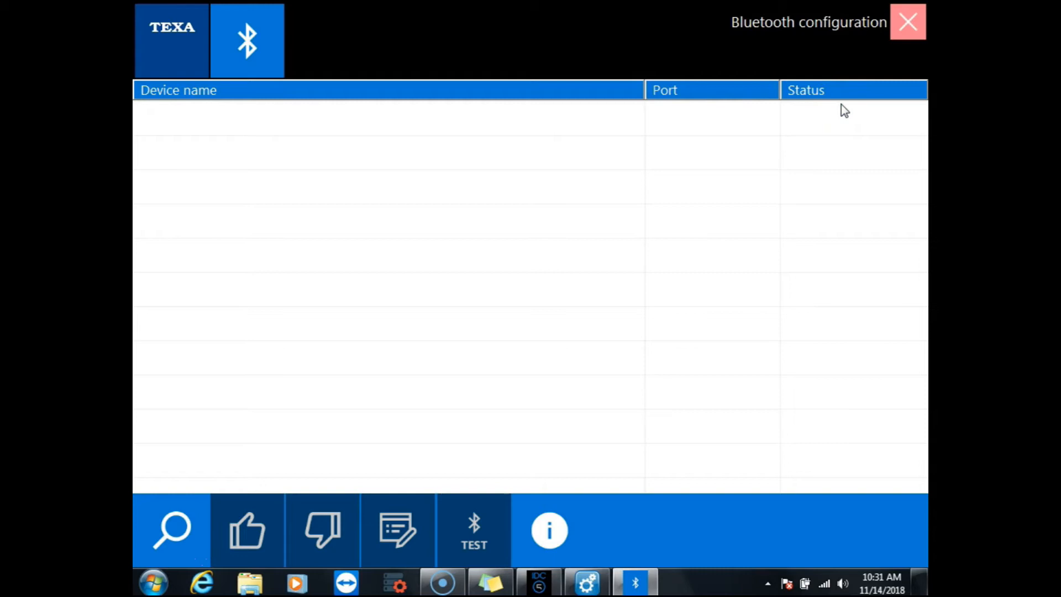
mouse_move(847, 111)
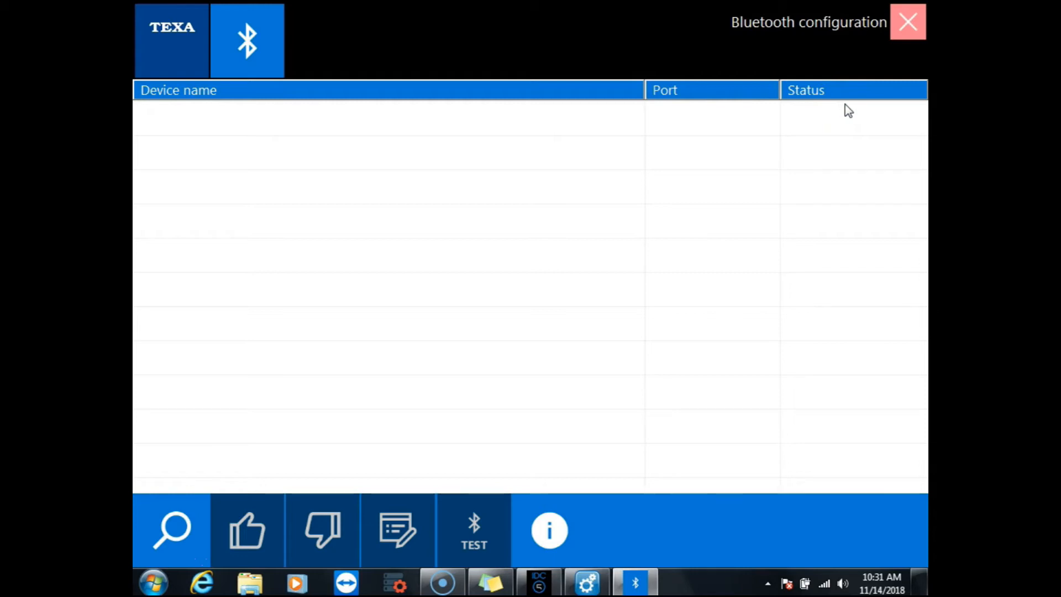
mouse_move(768, 584)
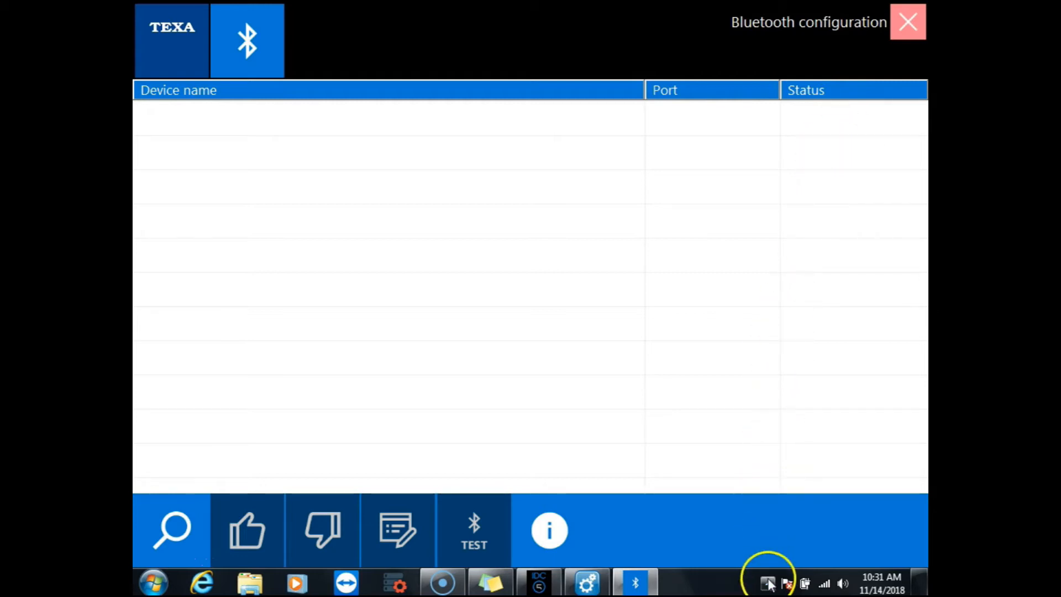
mouse_move(768, 584)
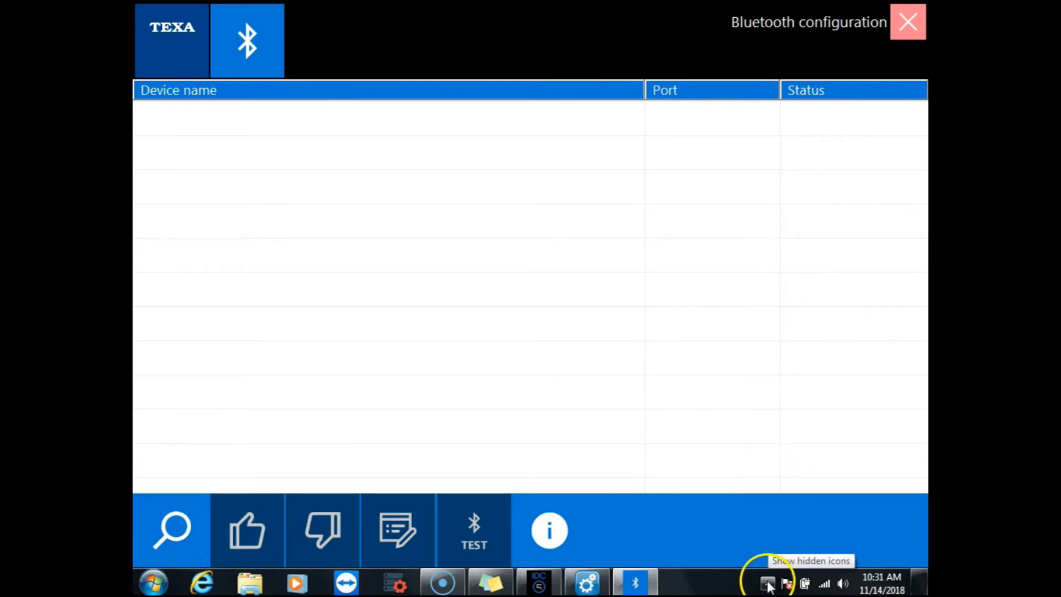
- Start the Add New Connection Wizard from the tray Bluetooth icon and search for nearby devices
left_click(768, 583)
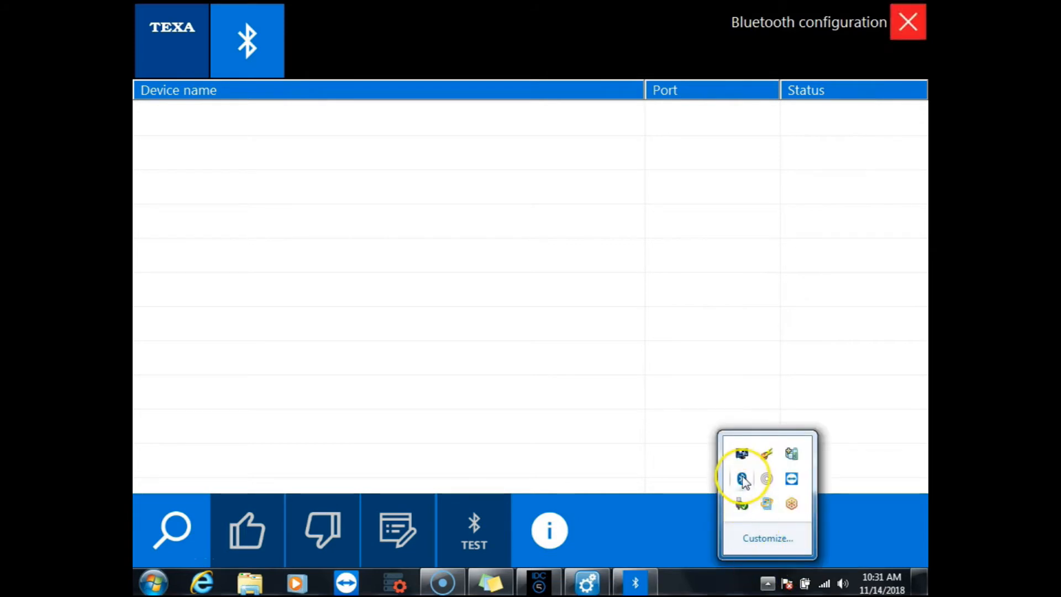
right_click(742, 479)
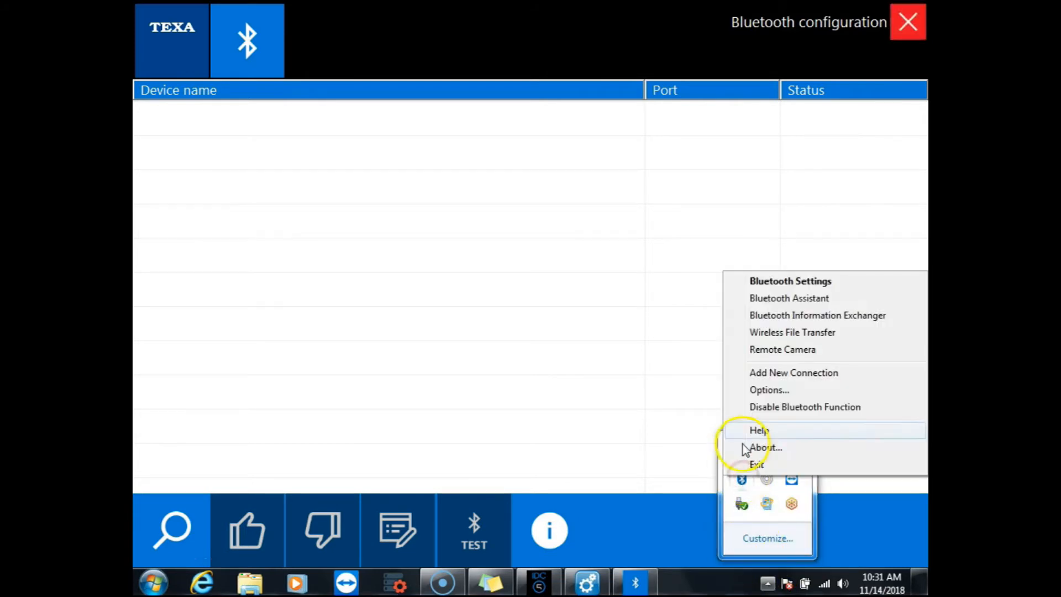
left_click(793, 372)
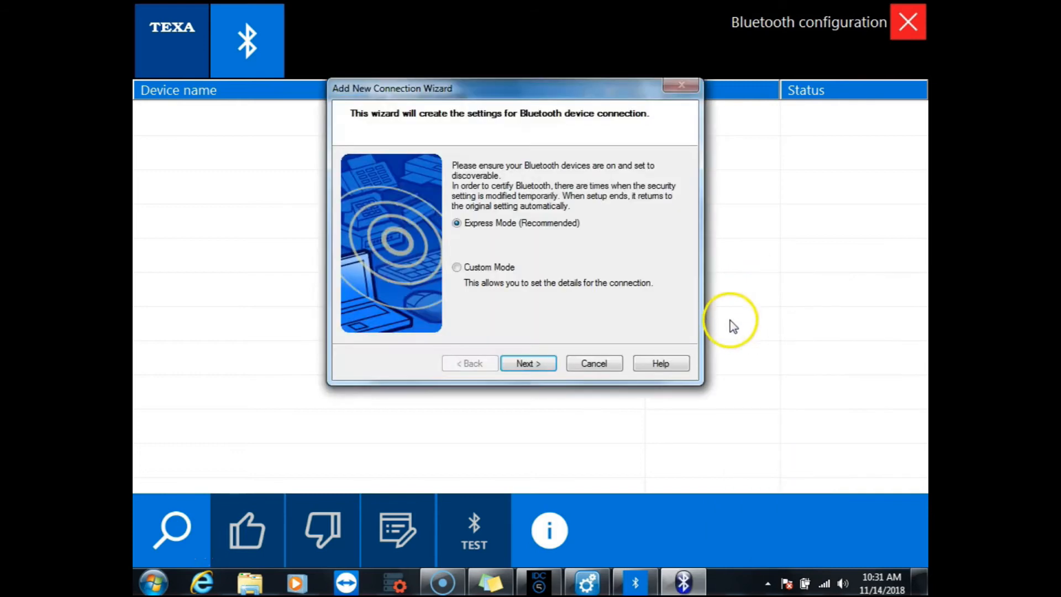
mouse_move(551, 243)
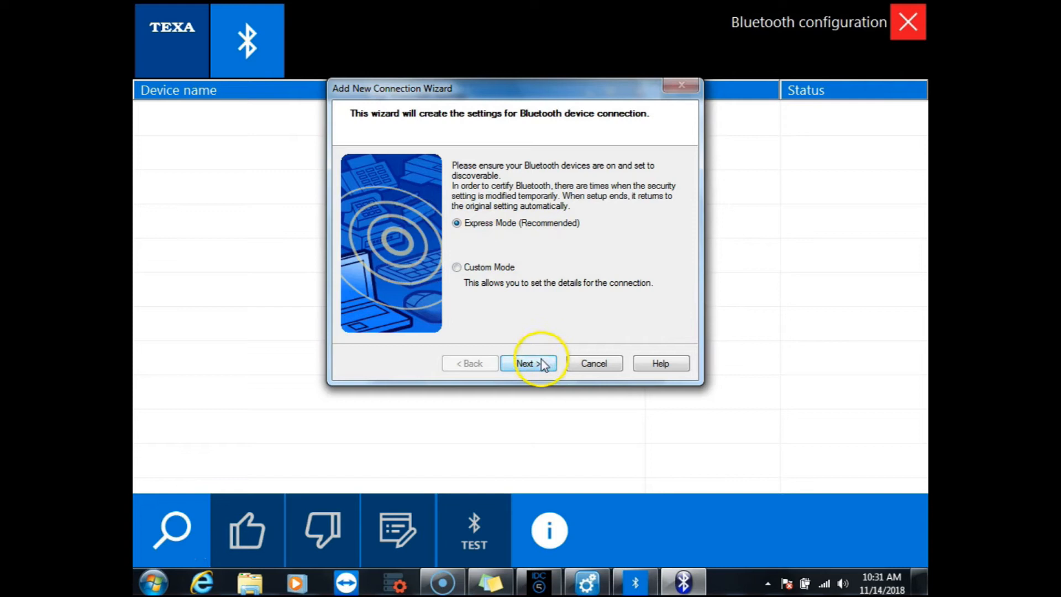
left_click(529, 363)
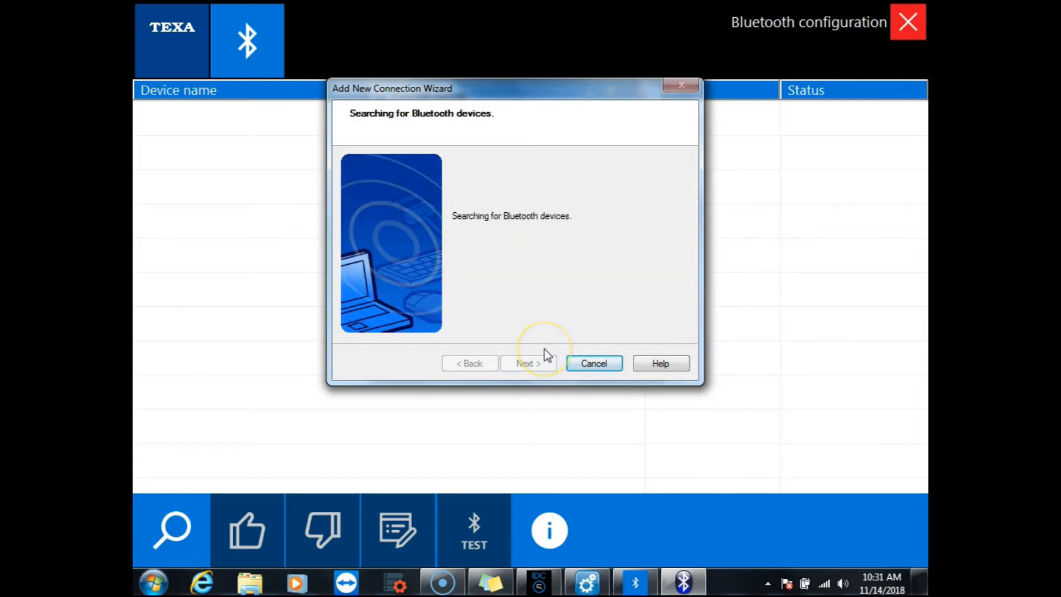
mouse_move(548, 353)
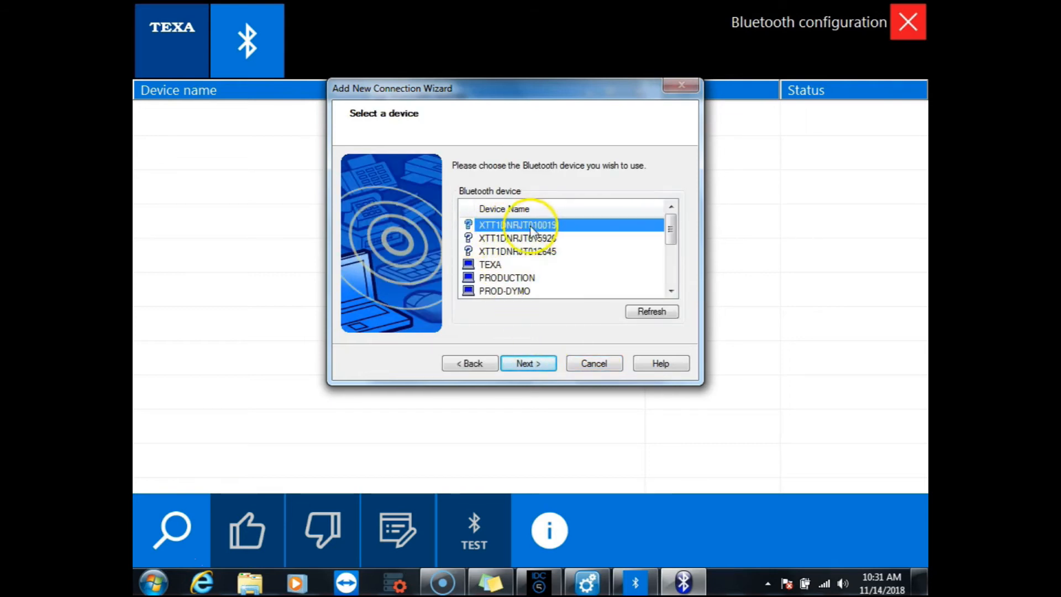
mouse_move(583, 225)
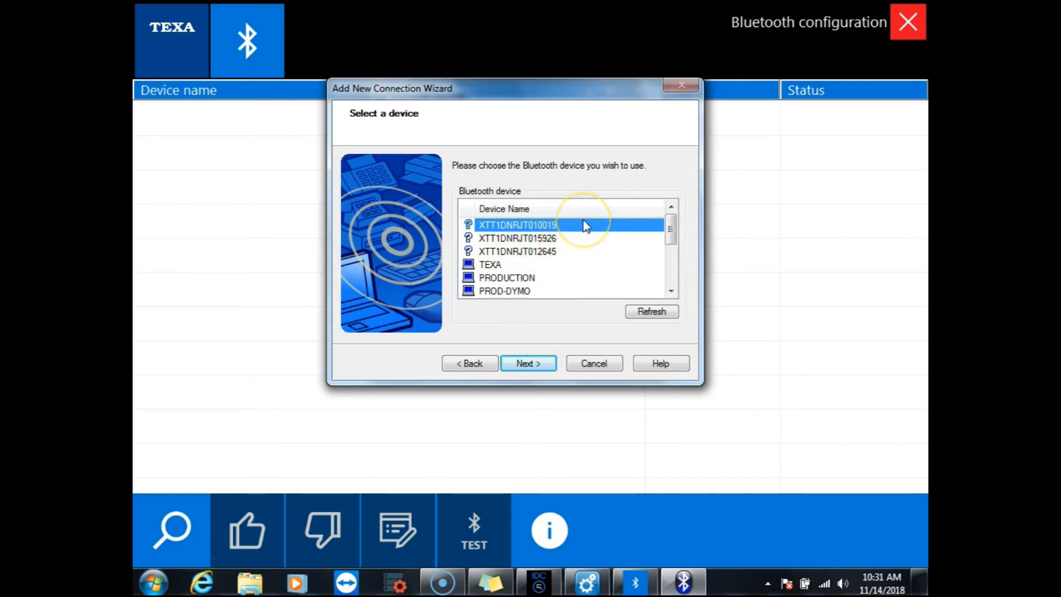
mouse_move(583, 230)
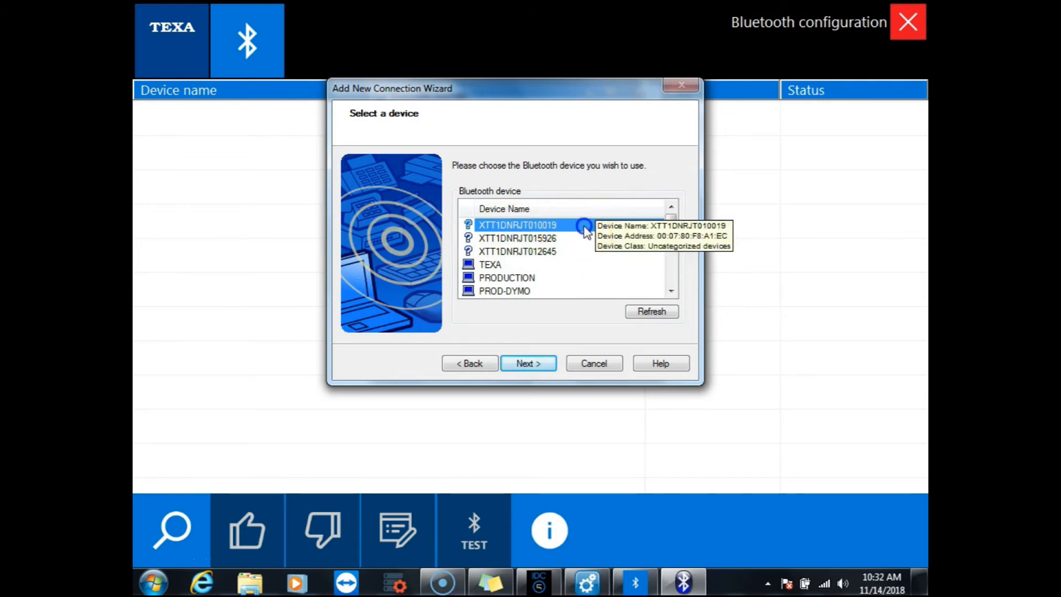
mouse_move(528, 364)
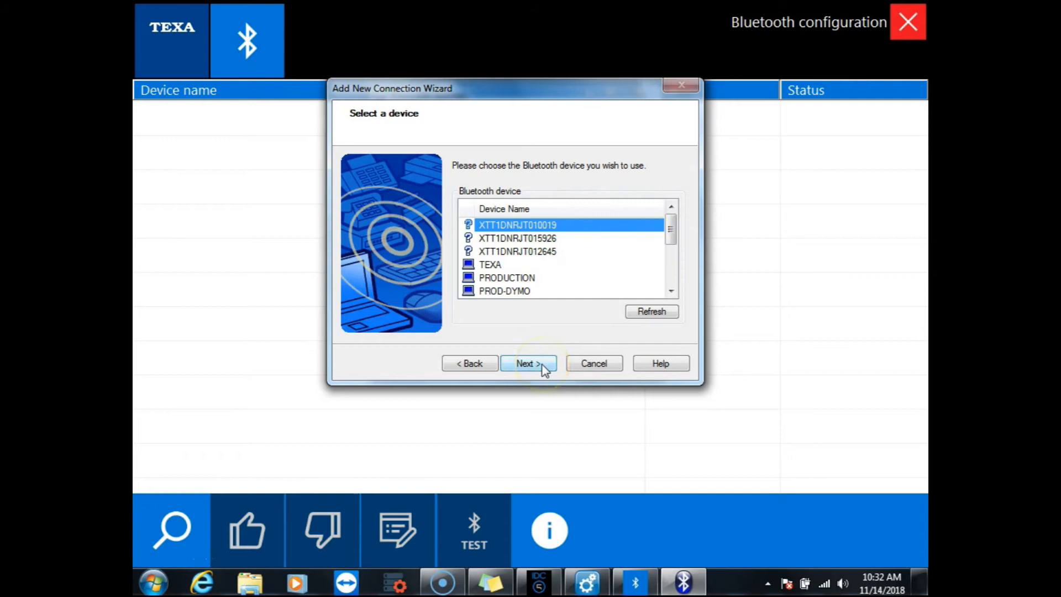
- Connect to XTT1DNRJT010019, complete its COM40 serial port setup and finish the wizard
left_click(529, 364)
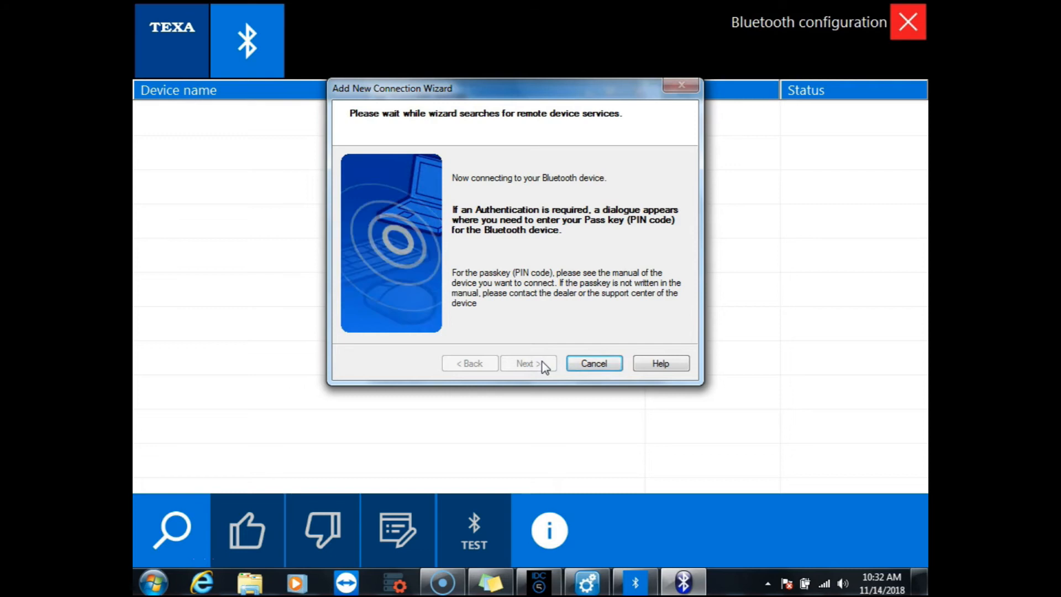
left_click(528, 363)
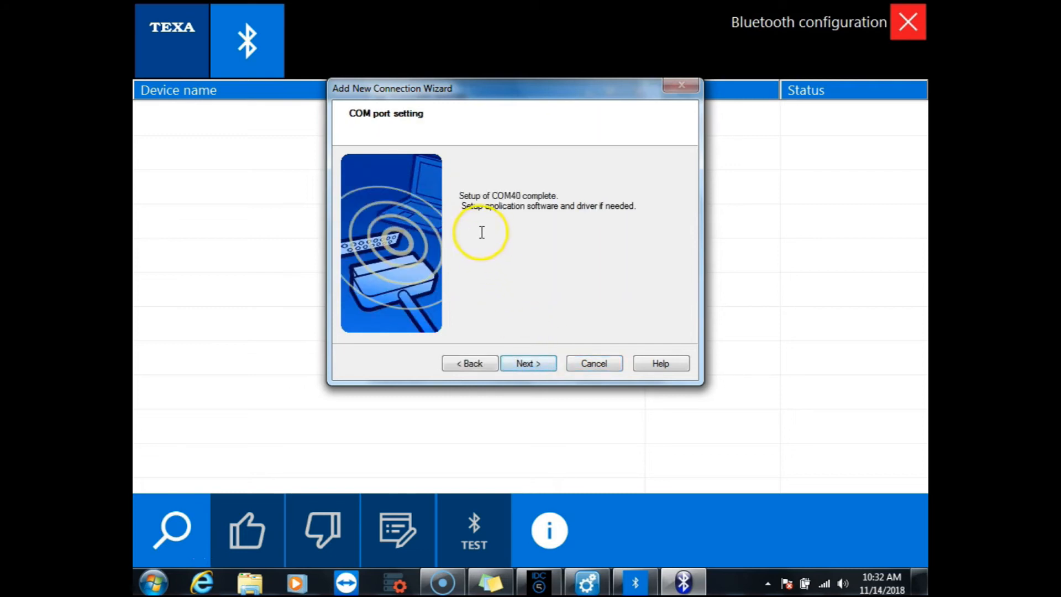
mouse_move(512, 261)
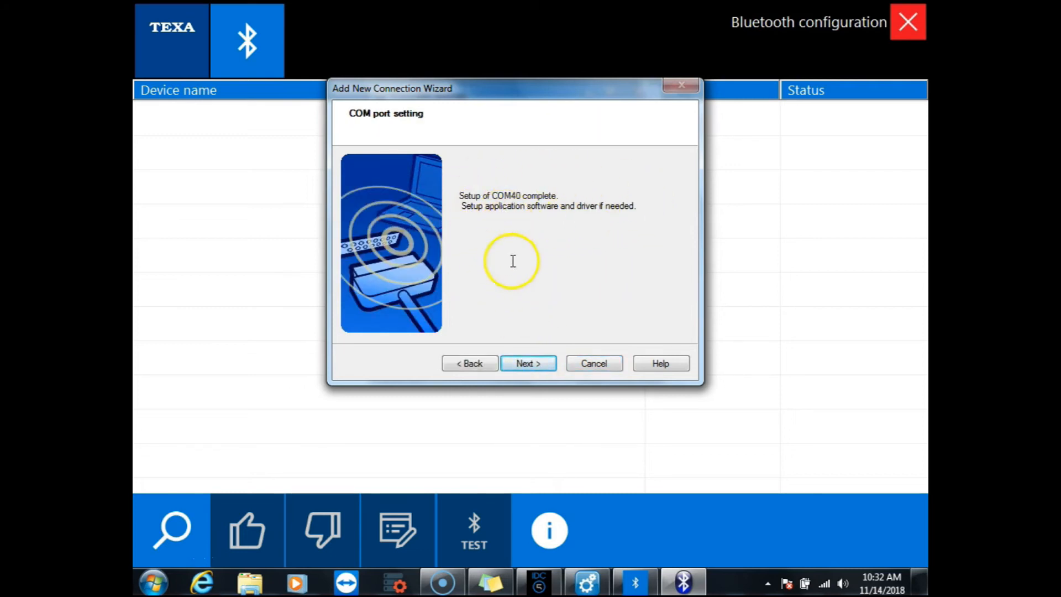
left_click(529, 364)
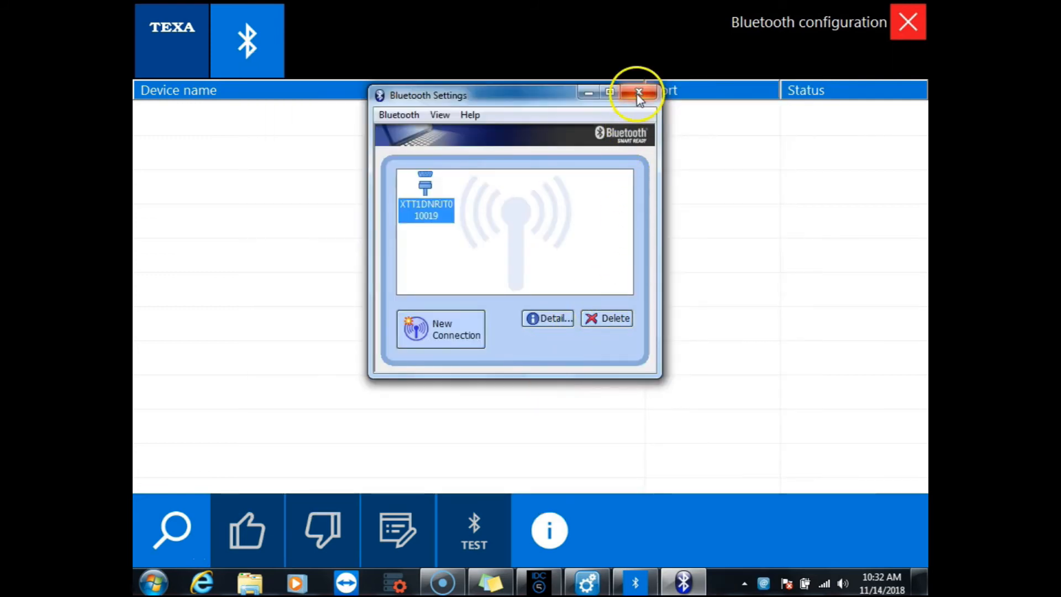
- Close Bluetooth Settings and show Navigator TXT Series DNRJT010019 listed on COM40 as Active
left_click(637, 93)
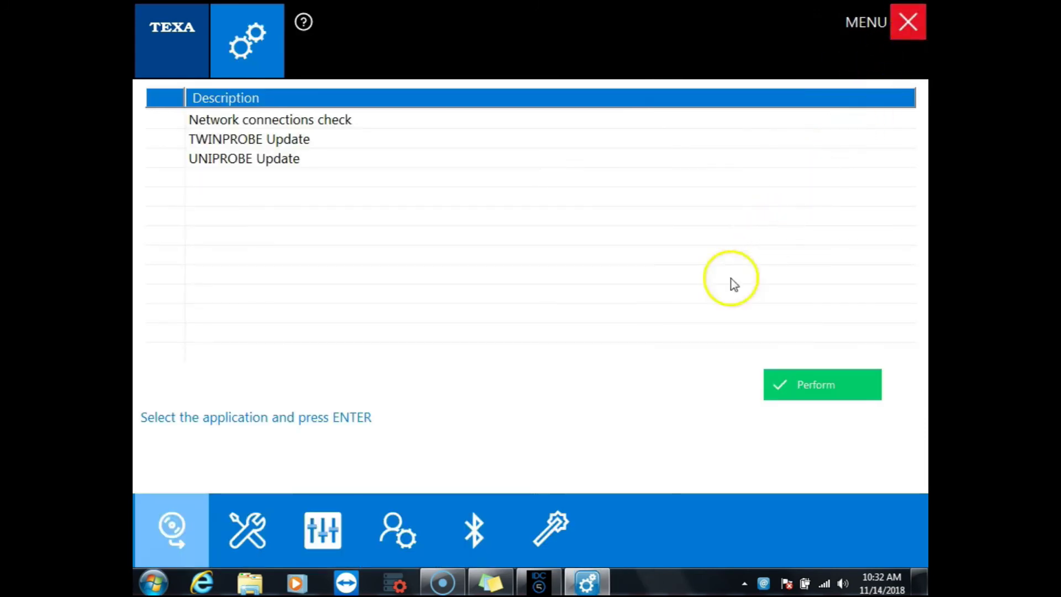
mouse_move(474, 530)
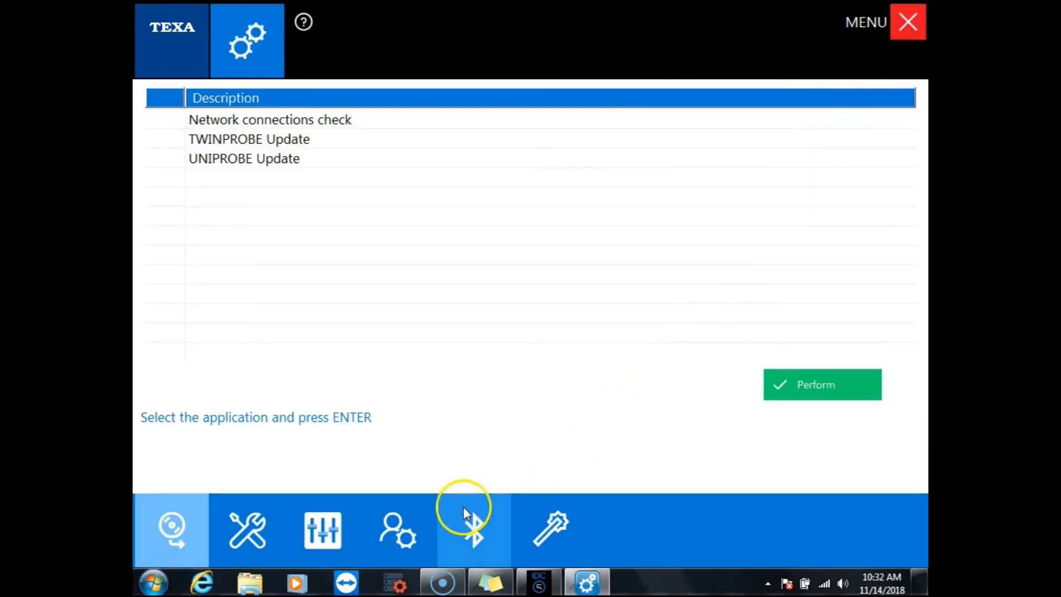
left_click(474, 529)
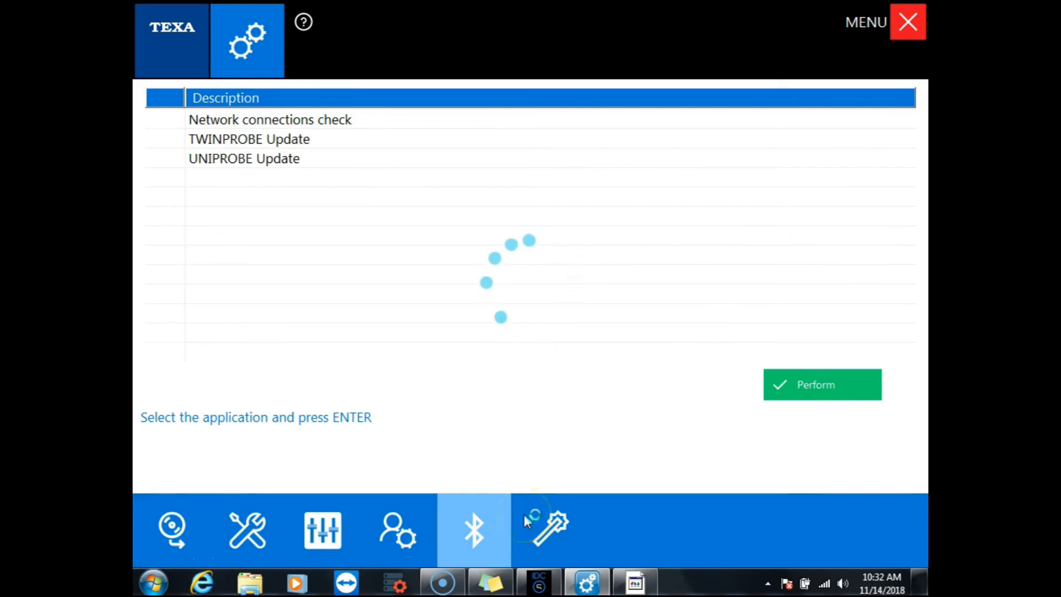
left_click(474, 529)
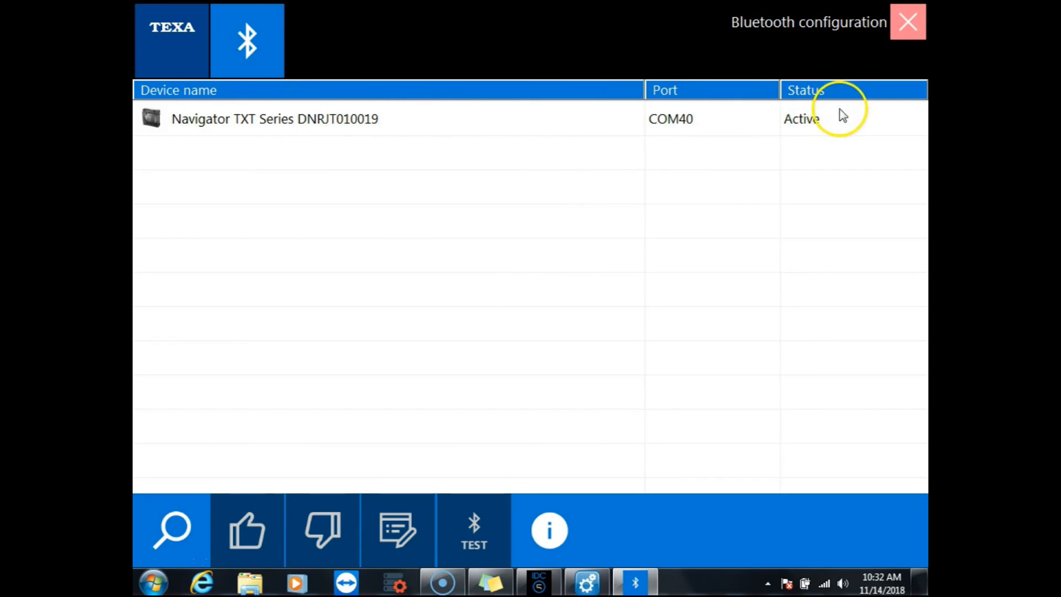
mouse_move(417, 147)
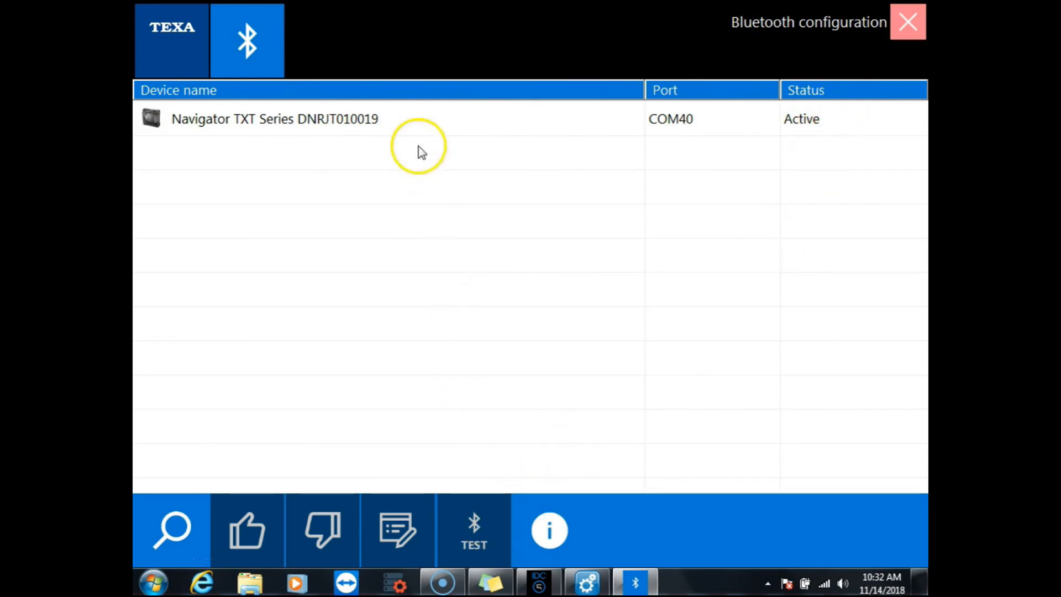
- Run the TEST on the Navigator TXT Series DNRJT010019 row and get a successful connection result
left_click(474, 530)
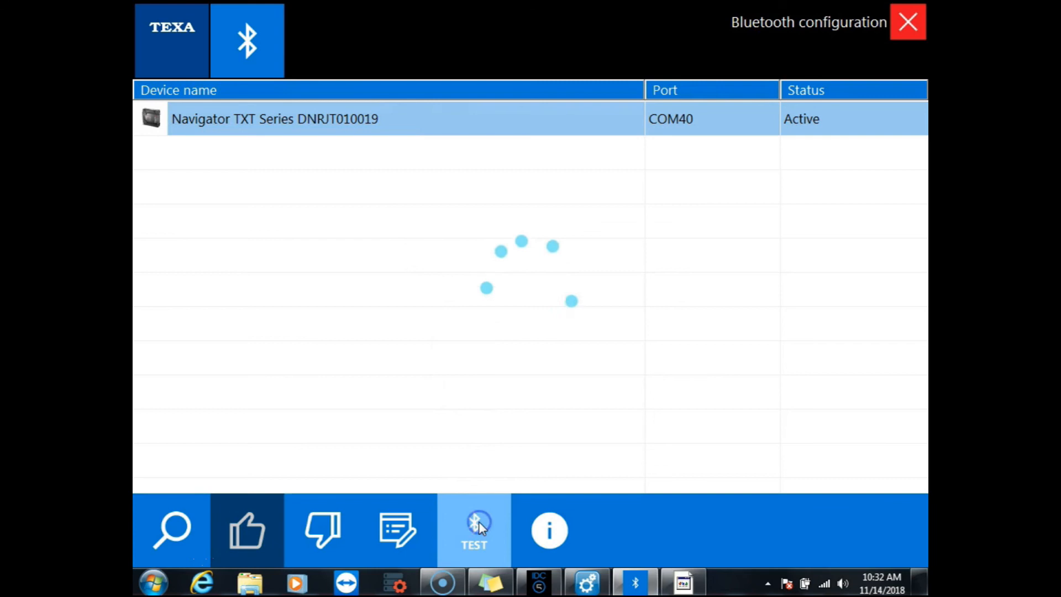
left_click(474, 530)
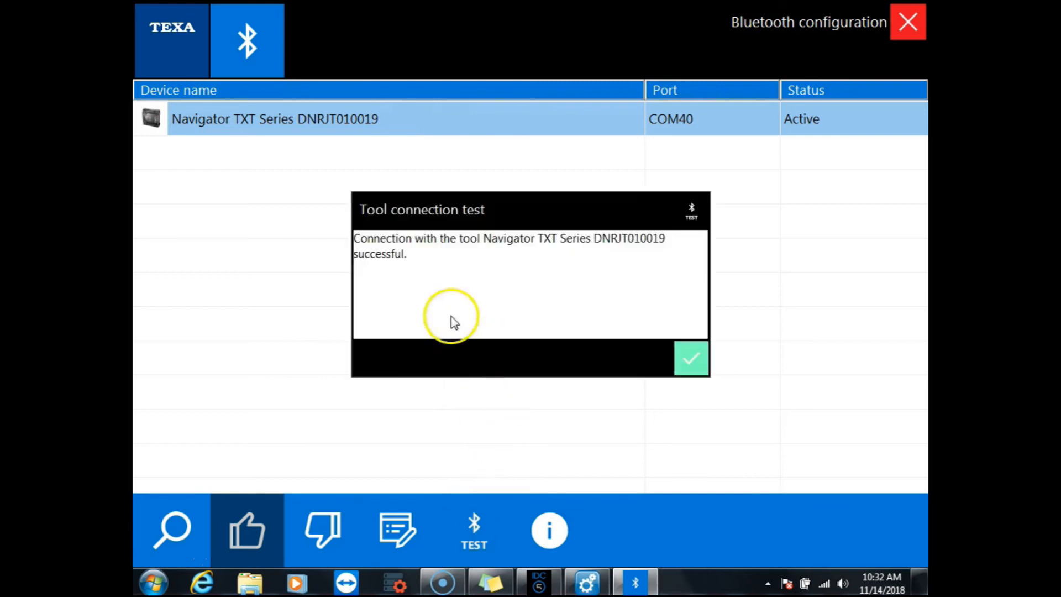
mouse_move(376, 245)
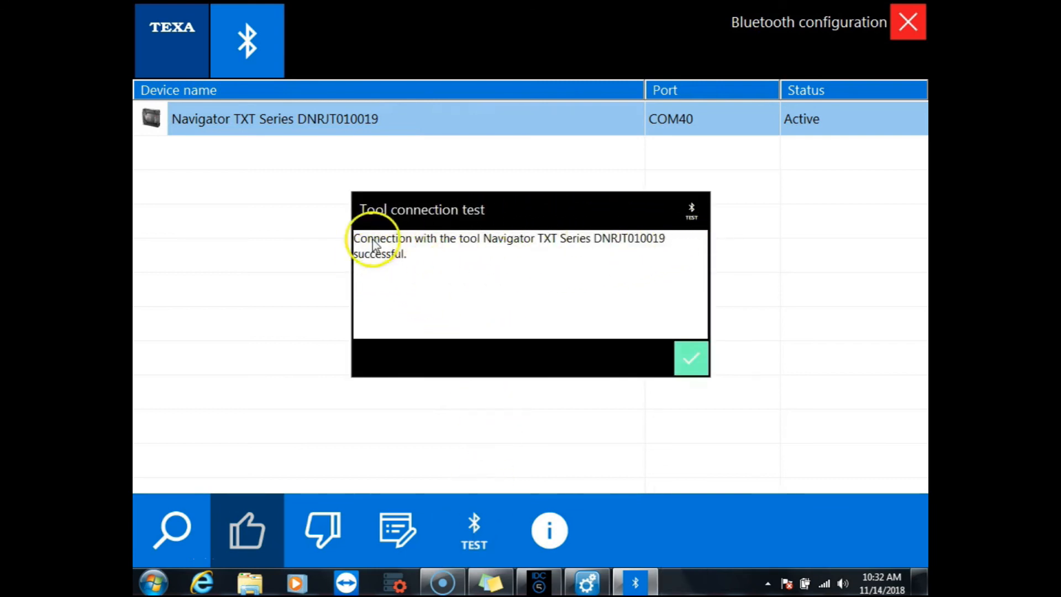
mouse_move(441, 272)
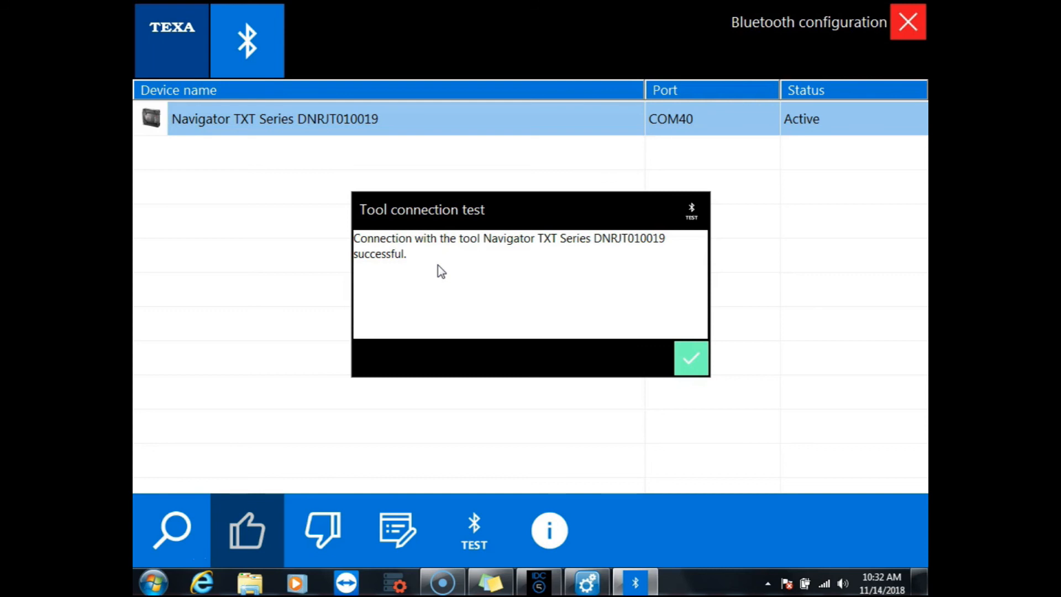
mouse_move(534, 301)
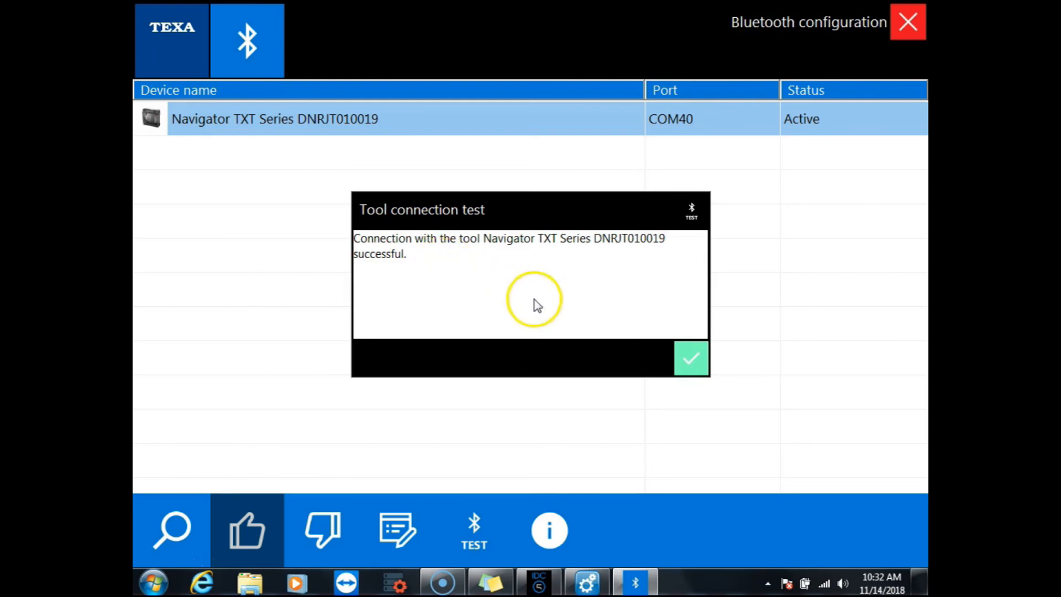